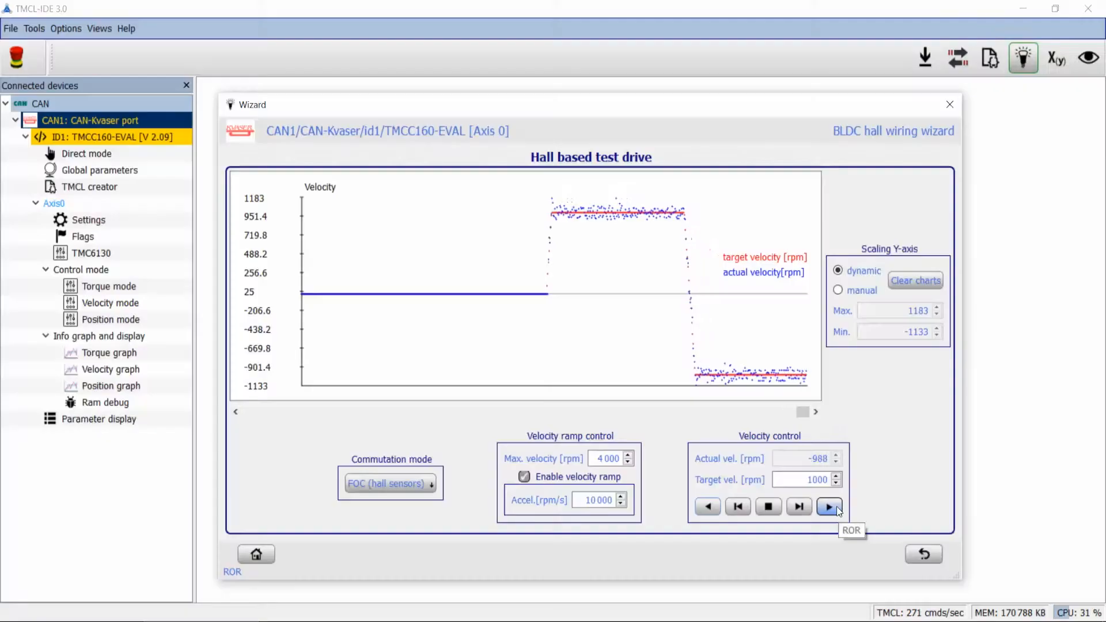
- Close the Wizard window after the hall-based test drive, returning to the Trinamic start screen
left_click(949, 104)
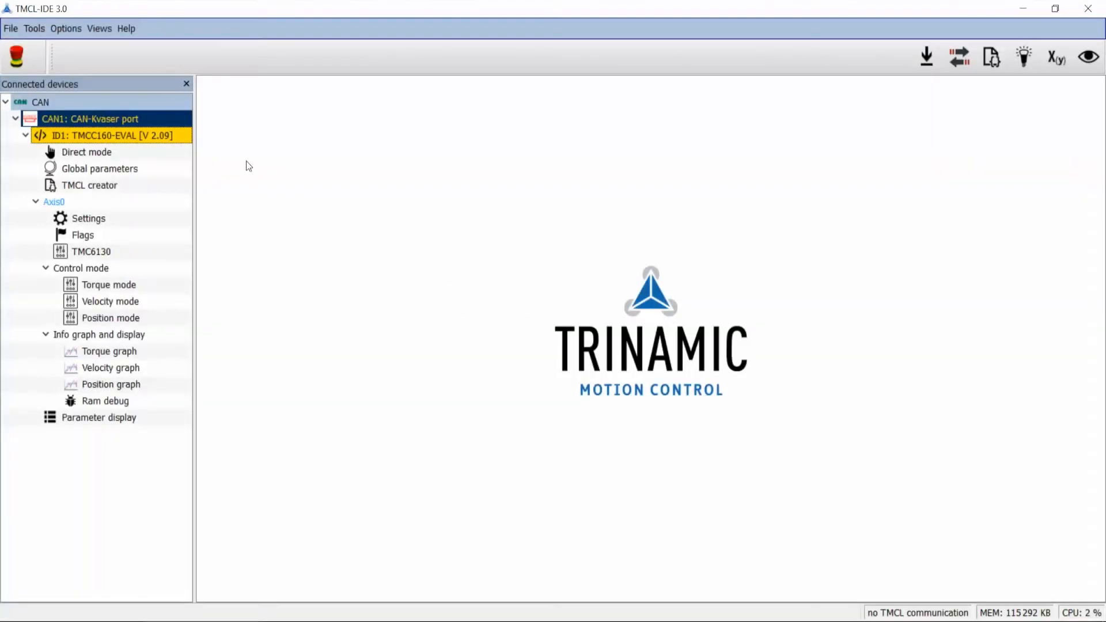
mouse_move(150, 175)
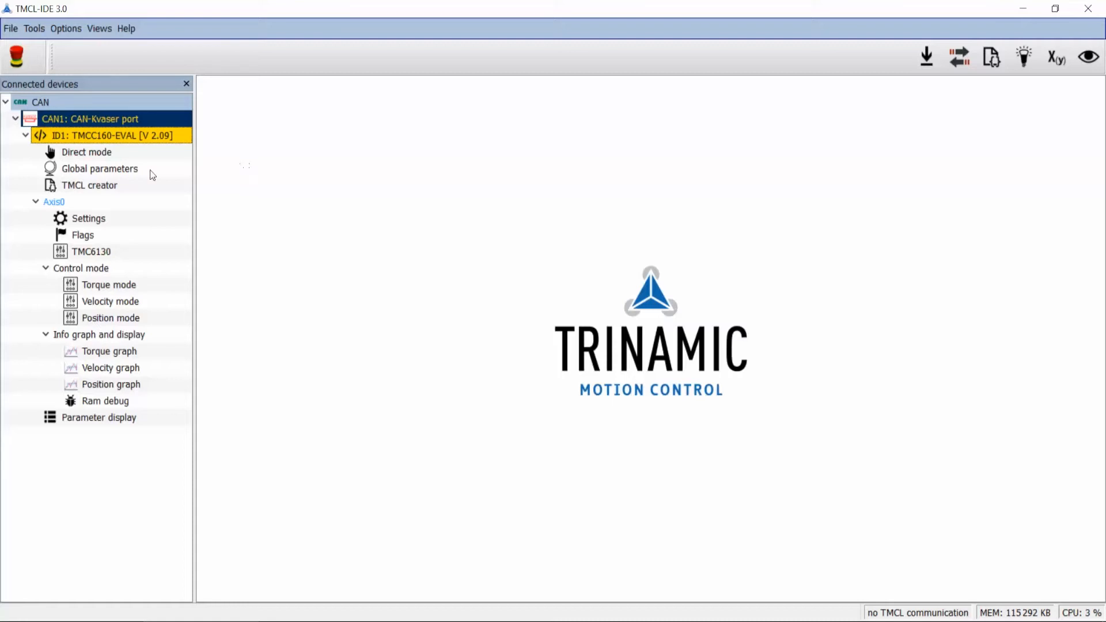
mouse_move(55, 102)
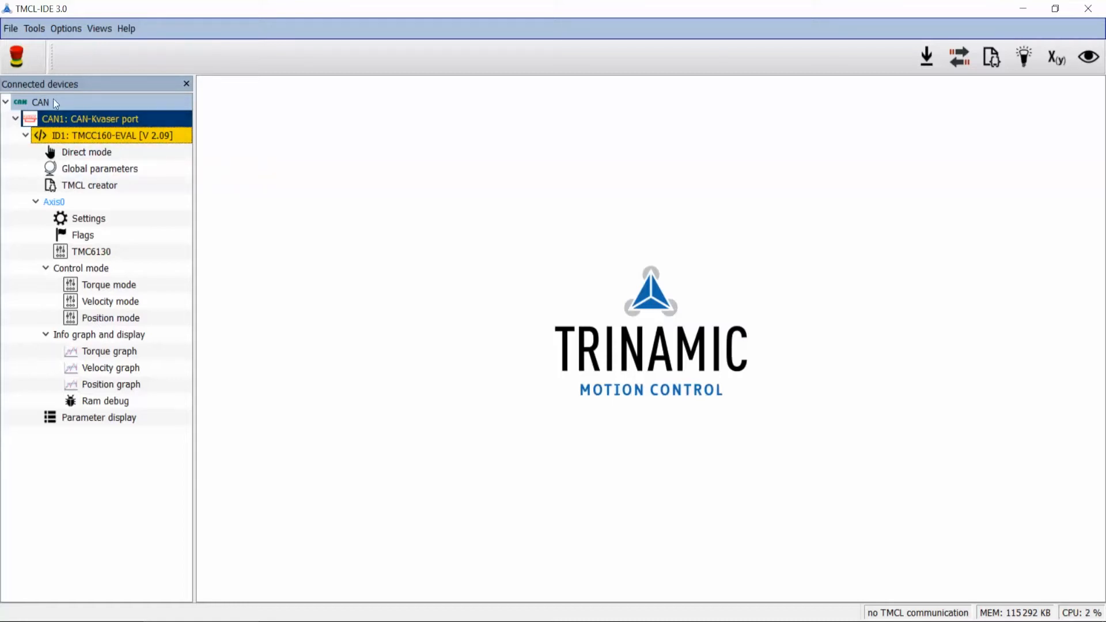
- Launch the BLDC hall wiring wizard from Tools > Wizard for the TMCC160-EVAL
left_click(33, 27)
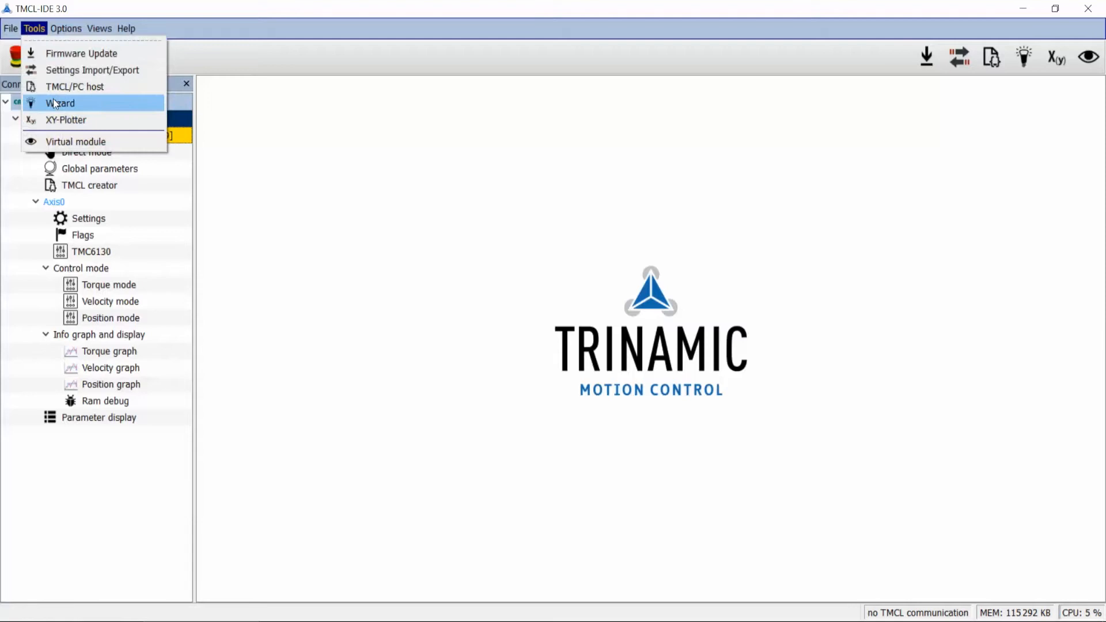
left_click(60, 102)
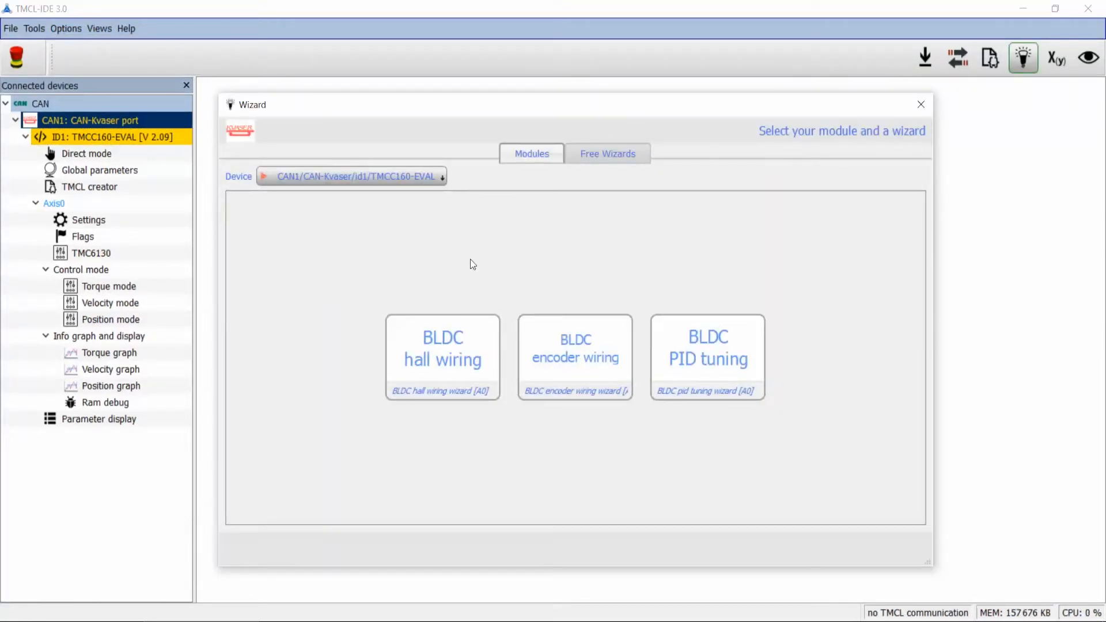
mouse_move(463, 325)
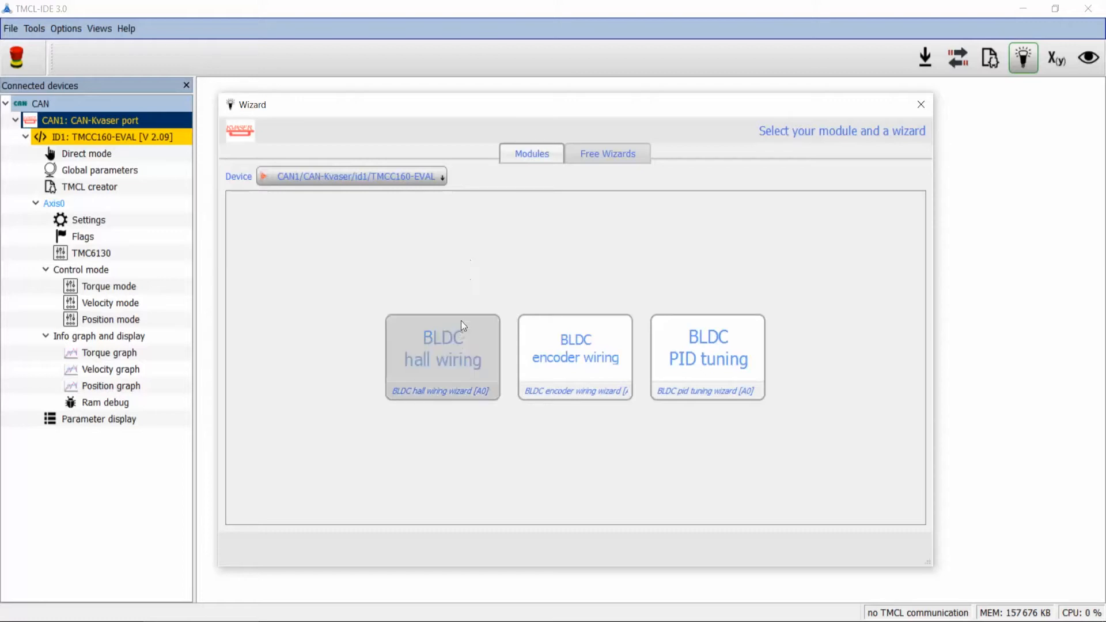
mouse_move(452, 358)
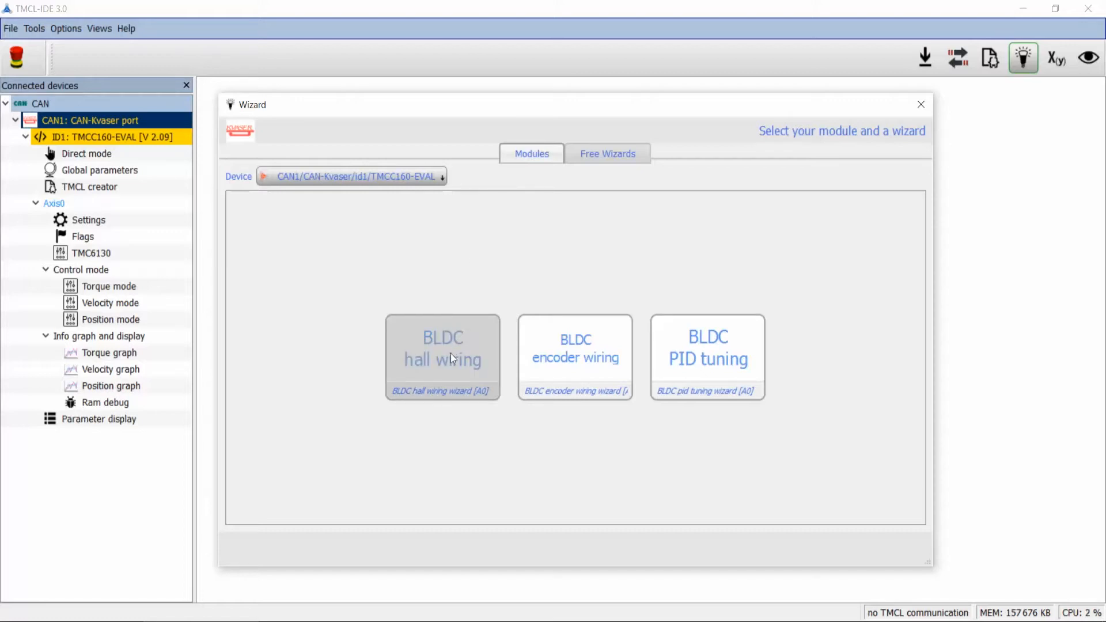
left_click(442, 356)
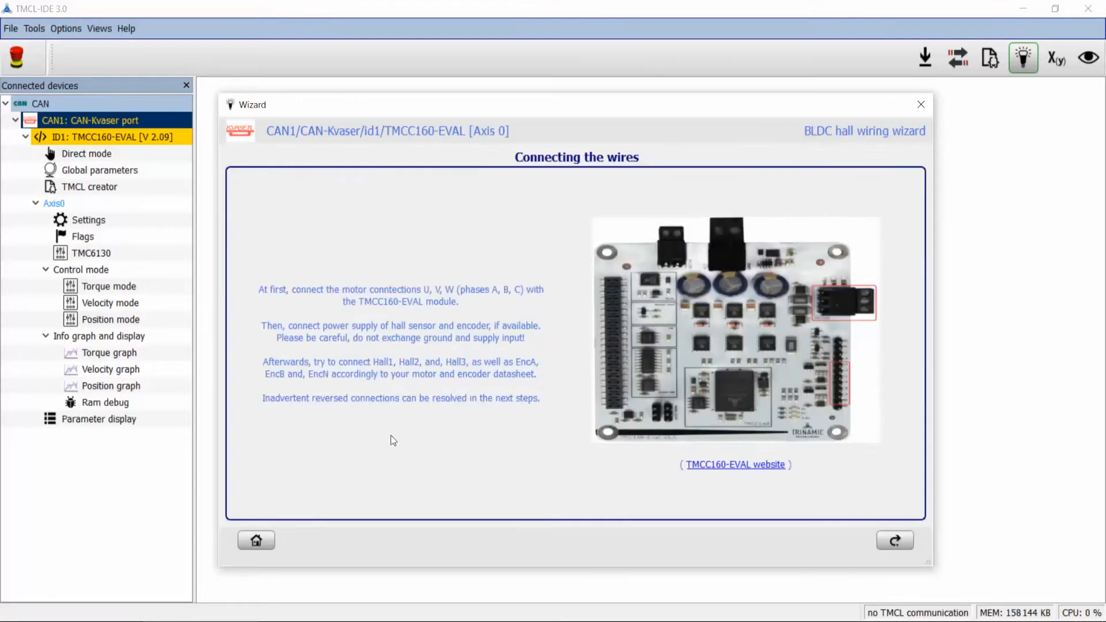
mouse_move(399, 433)
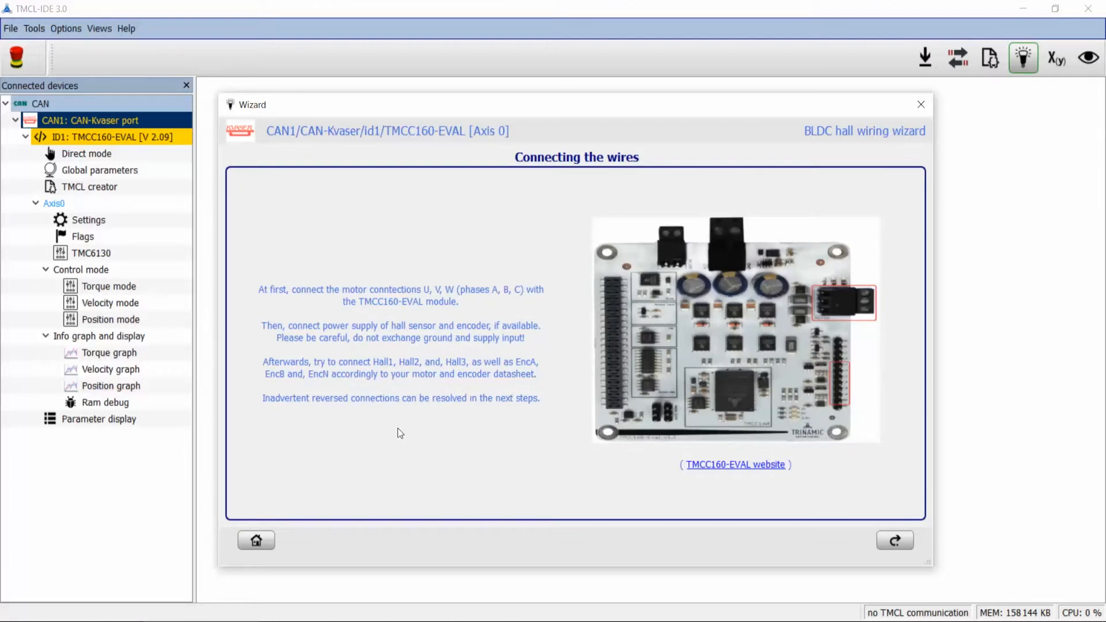
mouse_move(485, 338)
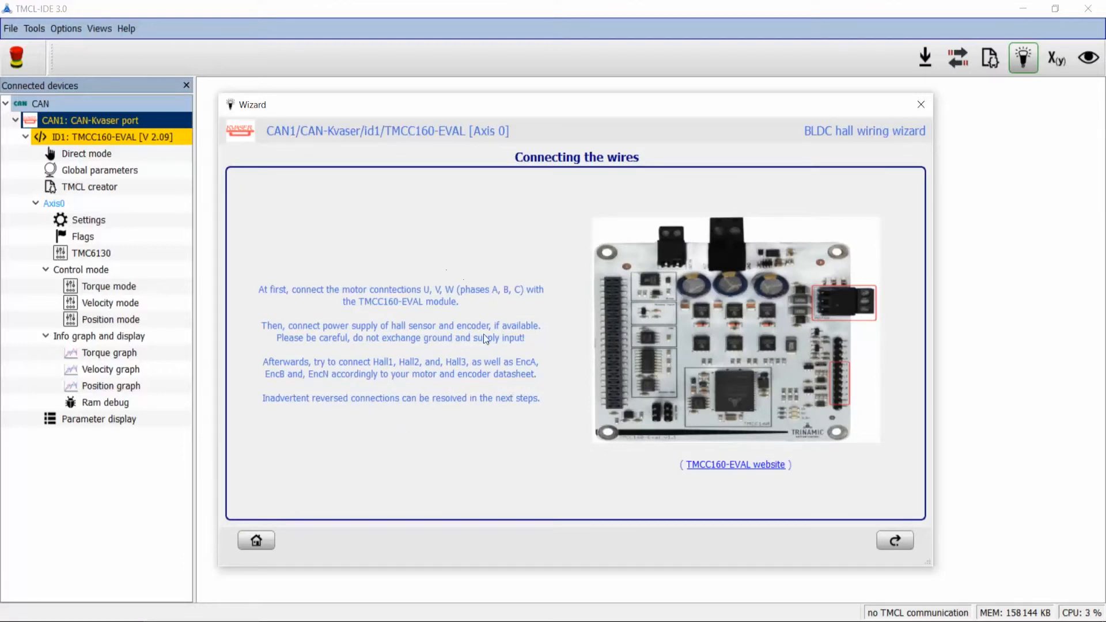
mouse_move(742, 374)
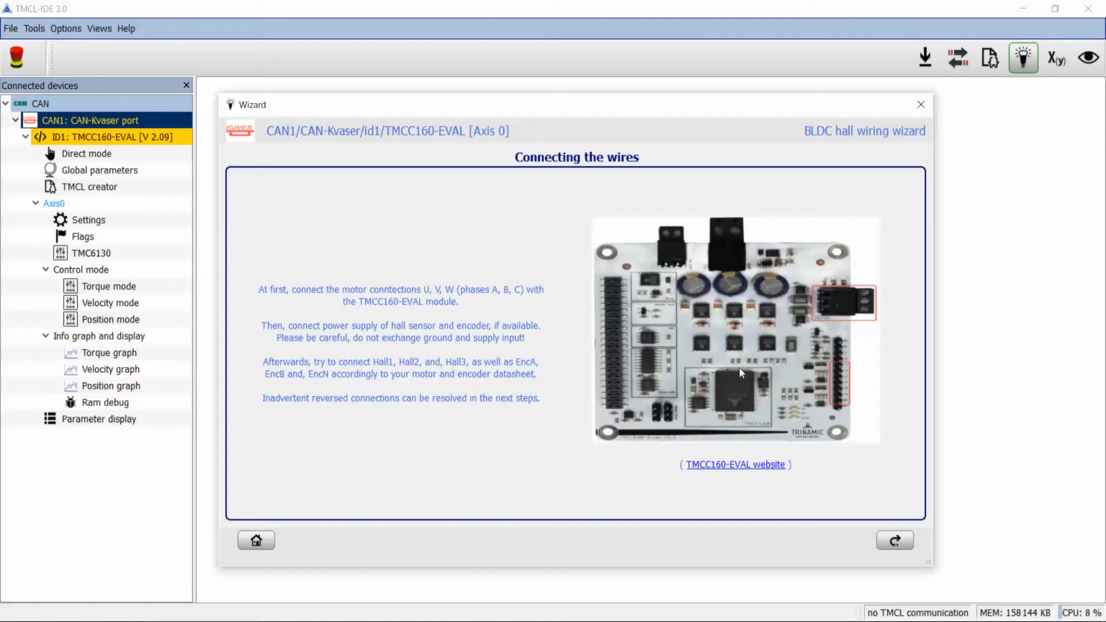
mouse_move(851, 356)
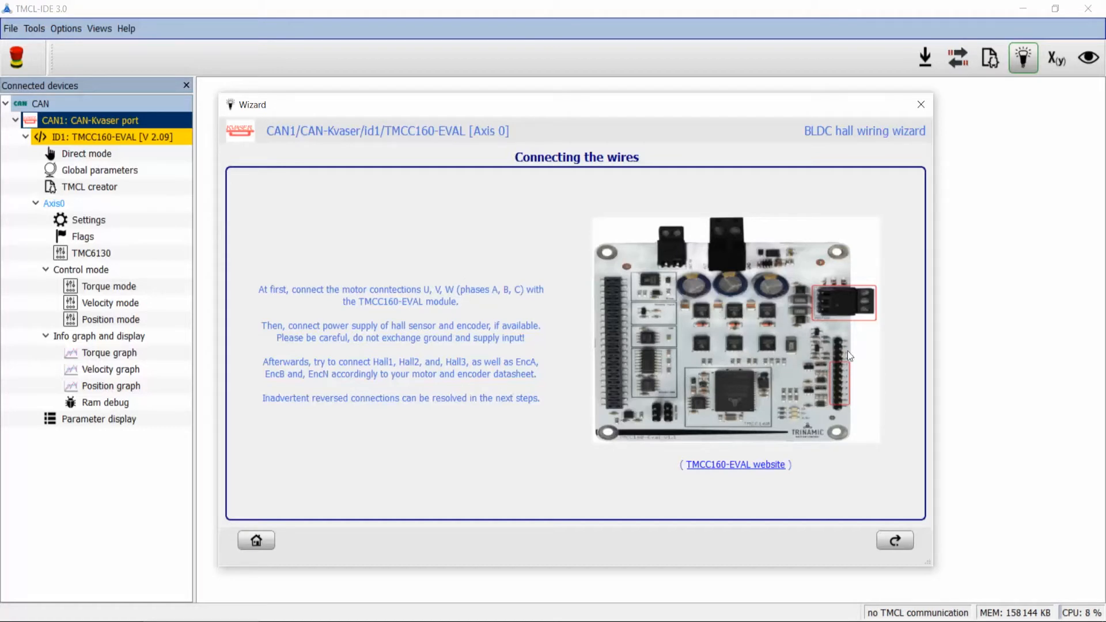
mouse_move(844, 399)
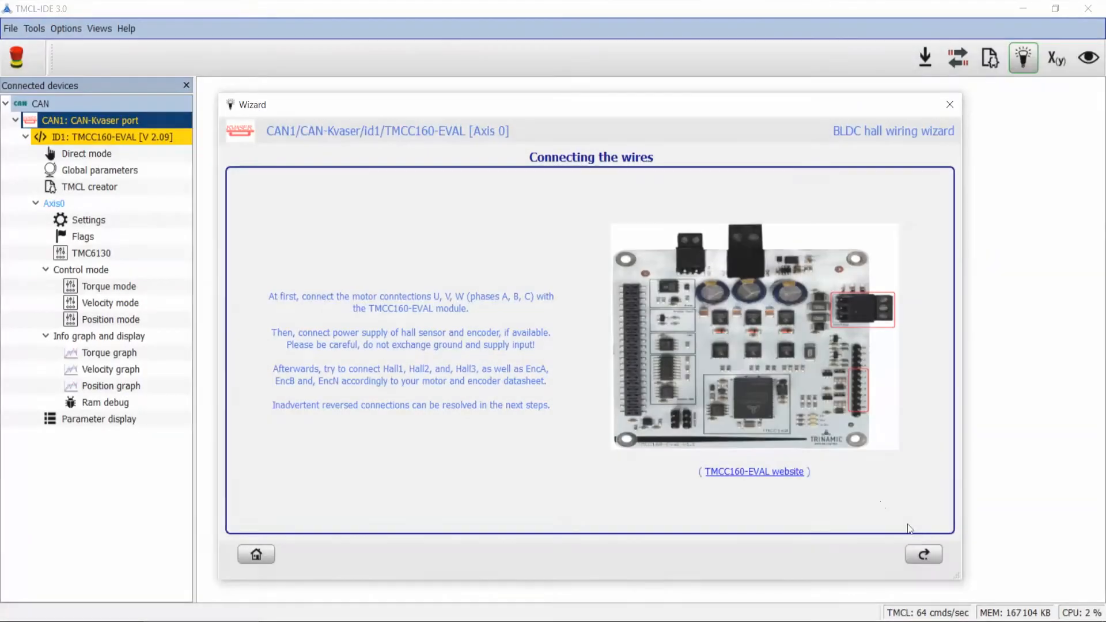
- On the Hall sensor assignment page, set the test torque and start the motor turning for the hall check
left_click(923, 554)
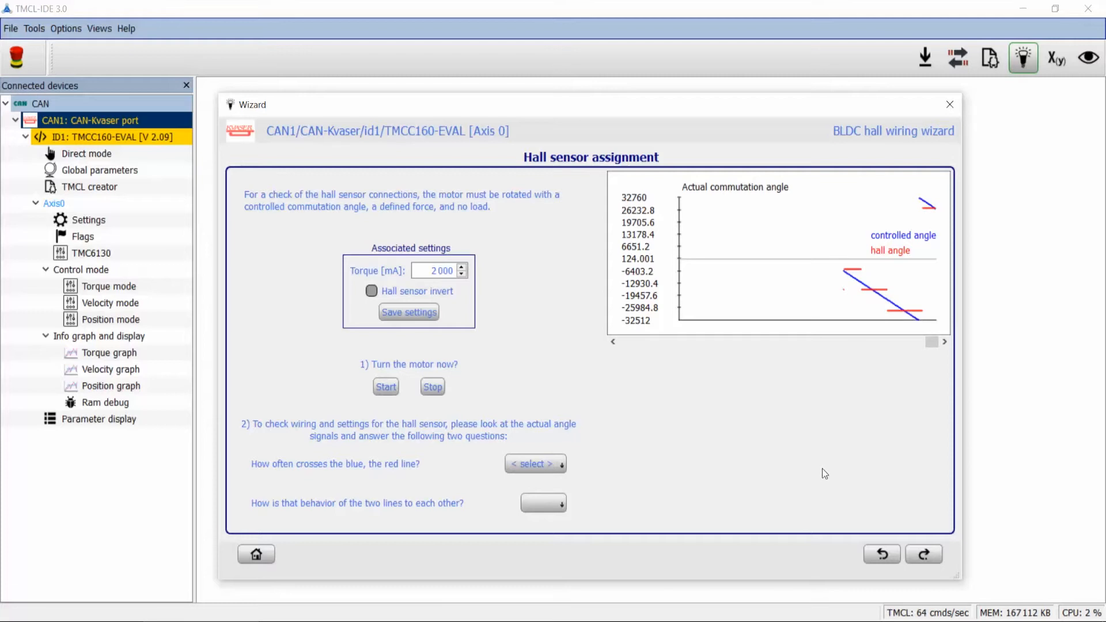
left_click(438, 269)
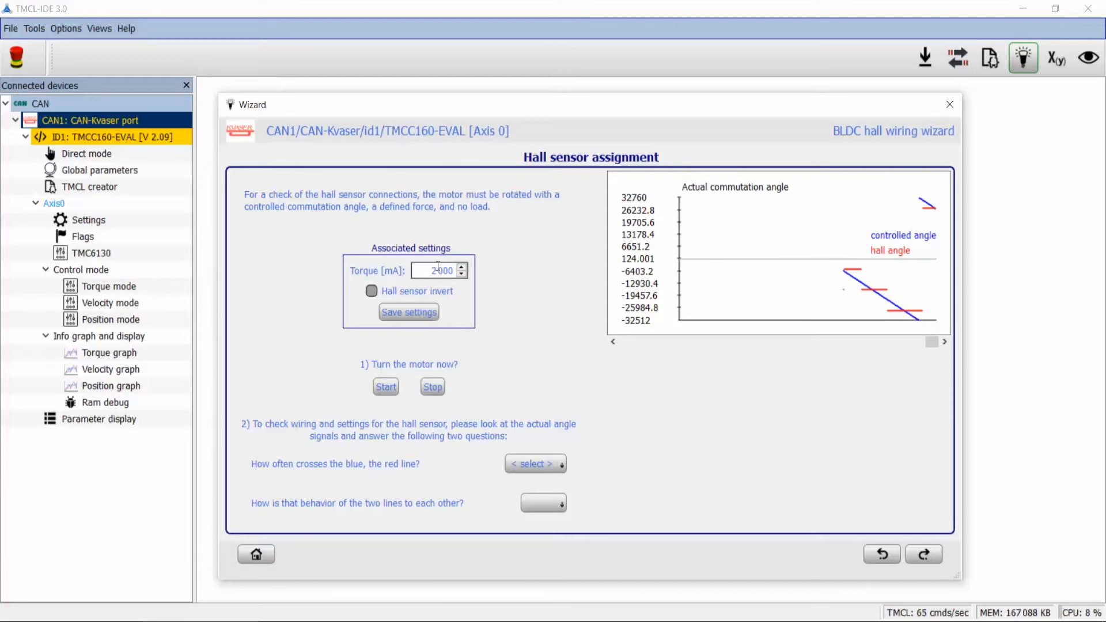
left_click(385, 388)
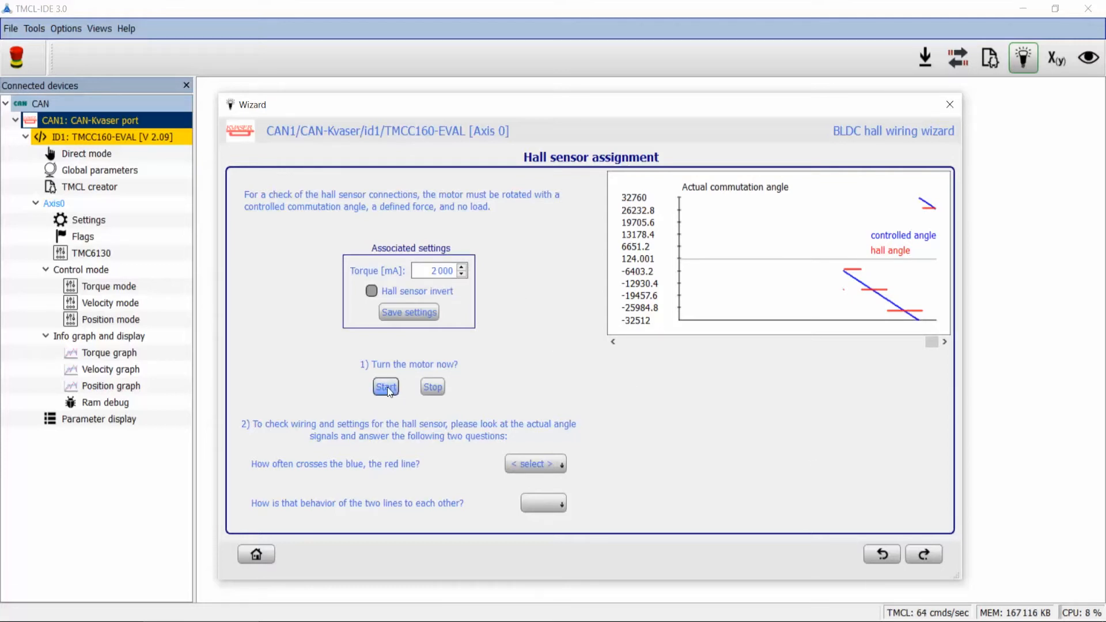
left_click(385, 387)
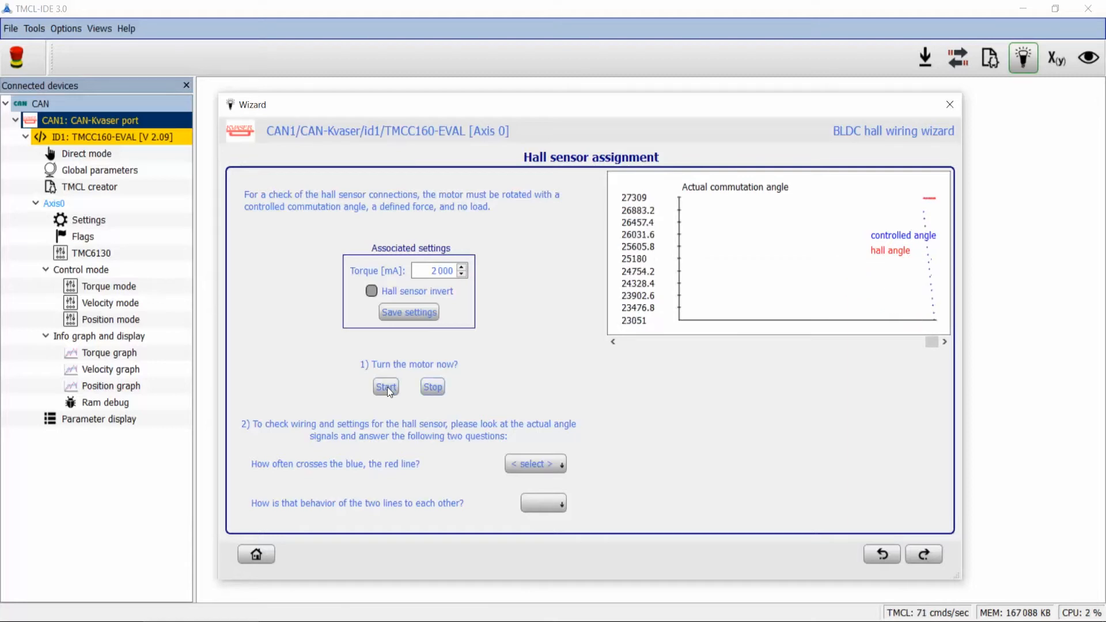
left_click(385, 387)
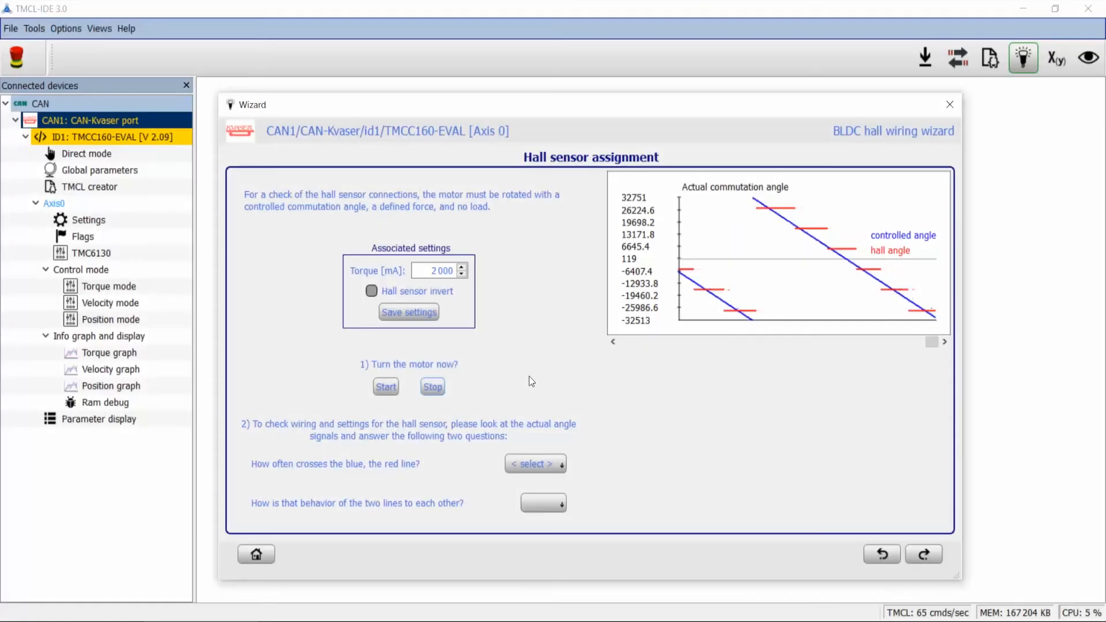
mouse_move(770, 227)
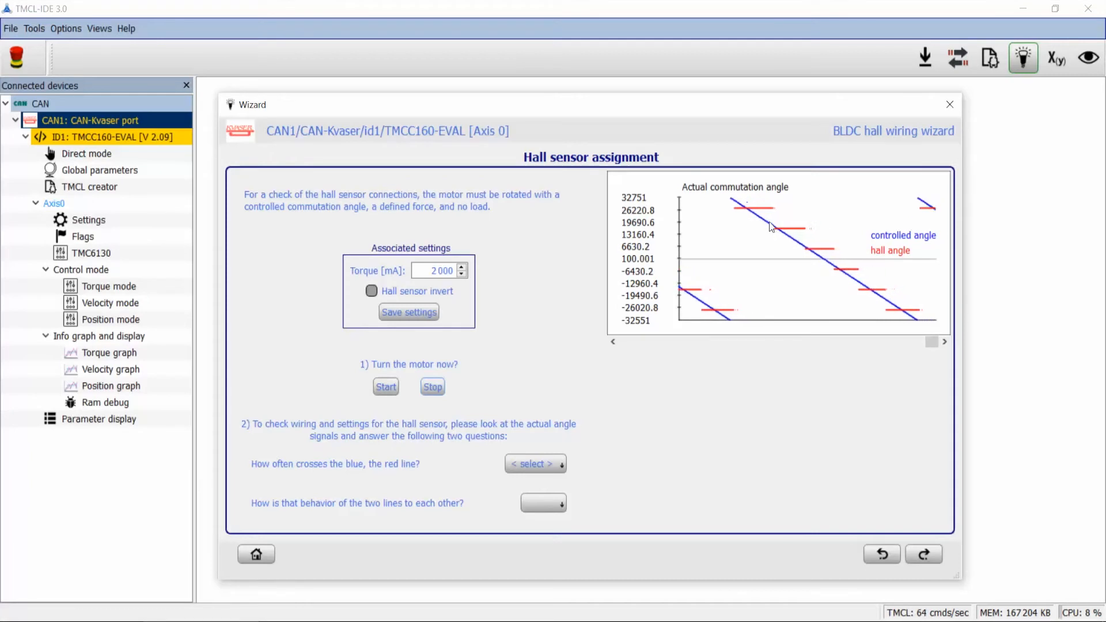
mouse_move(854, 309)
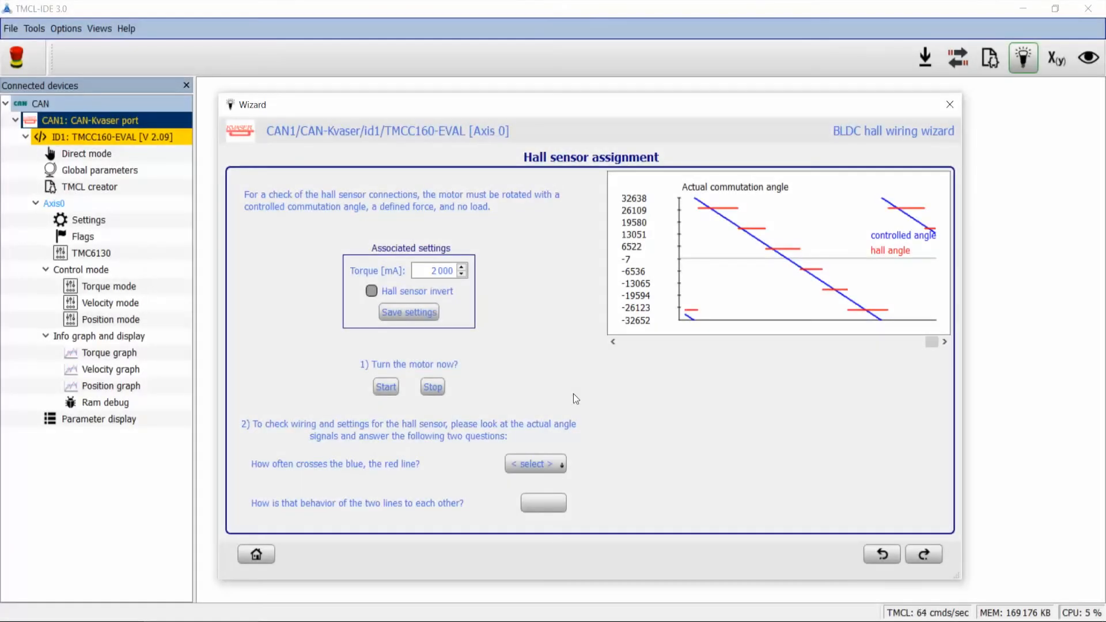
- Answer '6 times' crossings and 'parallel' lines so the wizard confirms the hall sensor is properly connected
left_click(535, 464)
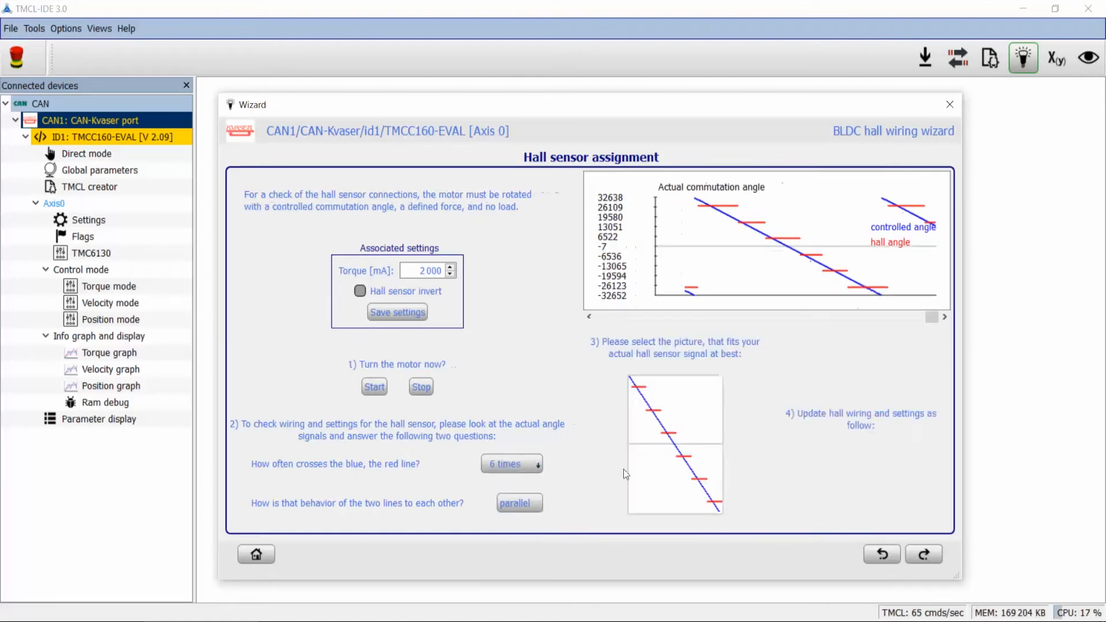
left_click(674, 444)
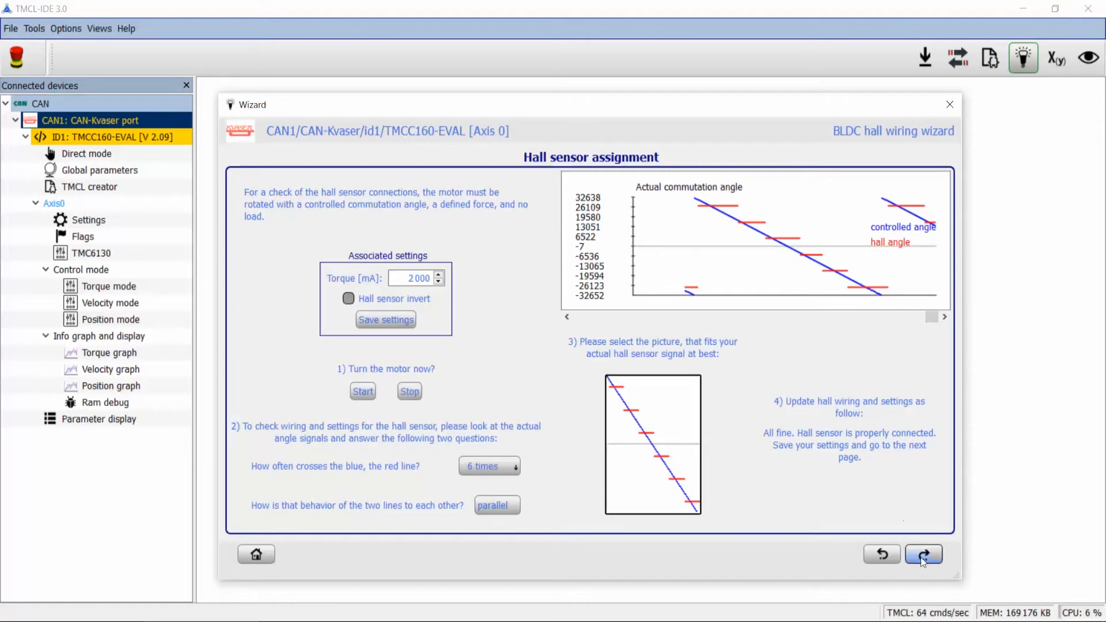
left_click(925, 554)
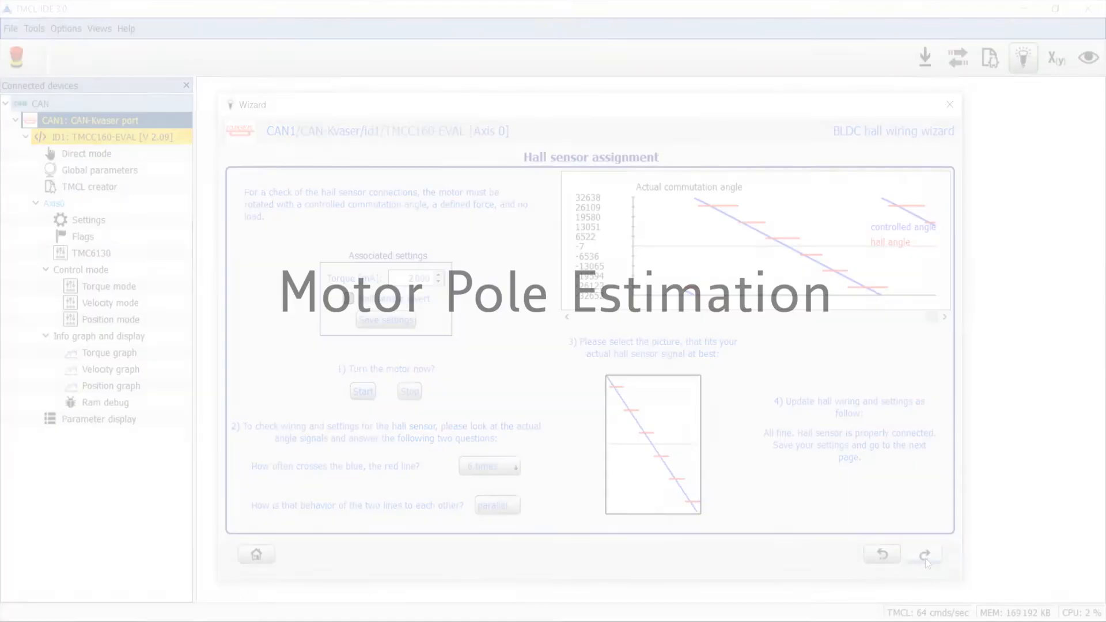
- Record 8 motor poles on the Hall sensor resolution page, clear the hall counter, and advance to the test drive
left_click(925, 555)
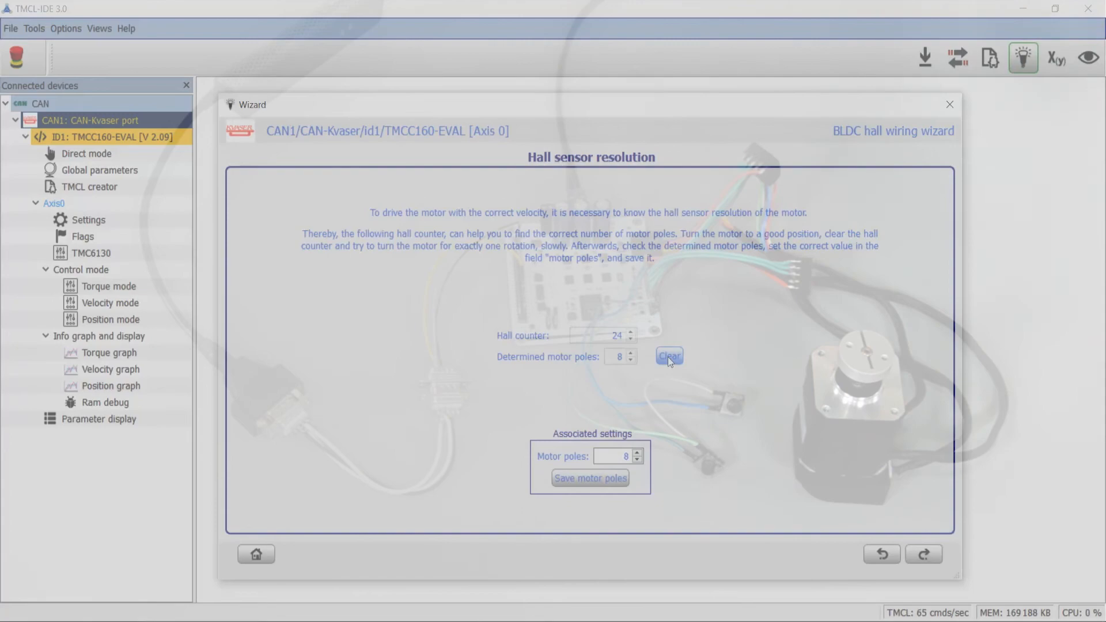
left_click(667, 356)
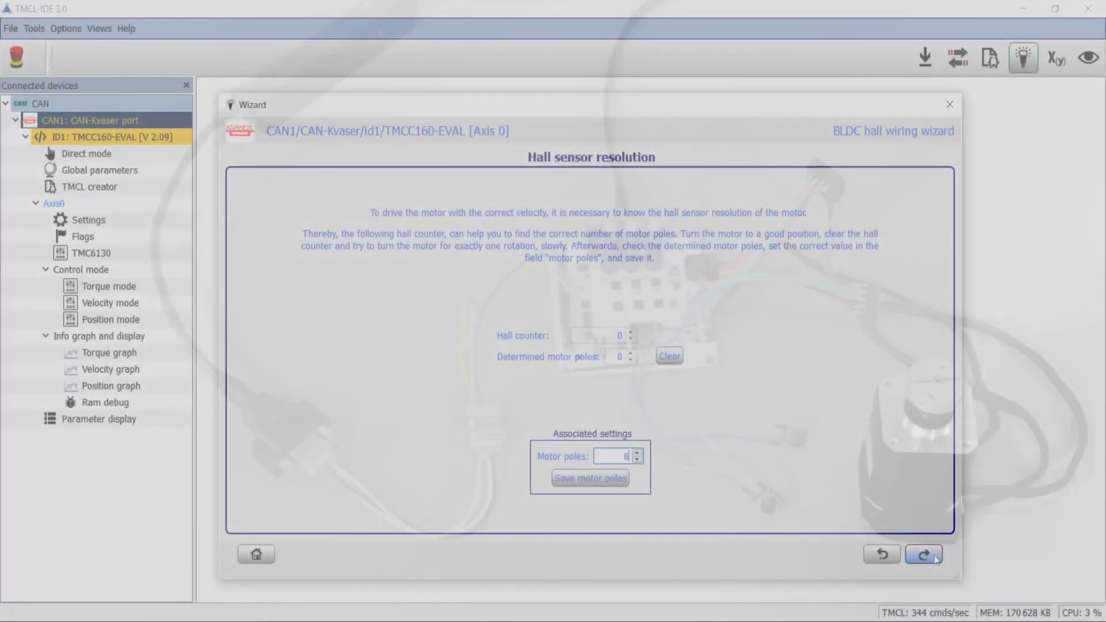
left_click(923, 554)
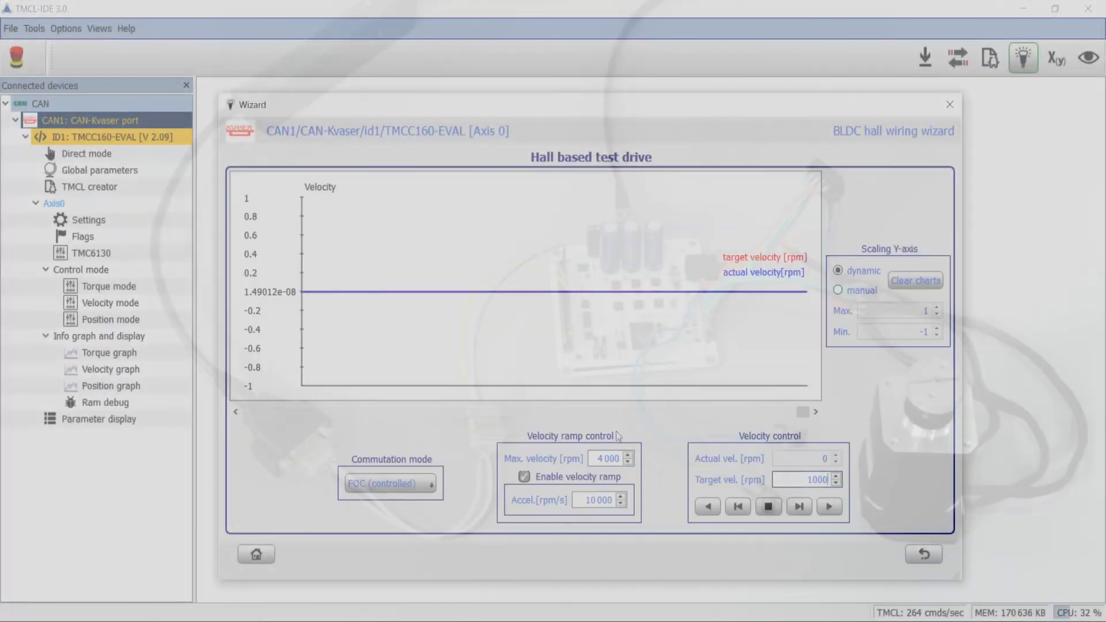
- Set commutation to FOC (hall sensors), run the motor at 1000 rpm with ROR and ROL, then stop it
left_click(391, 483)
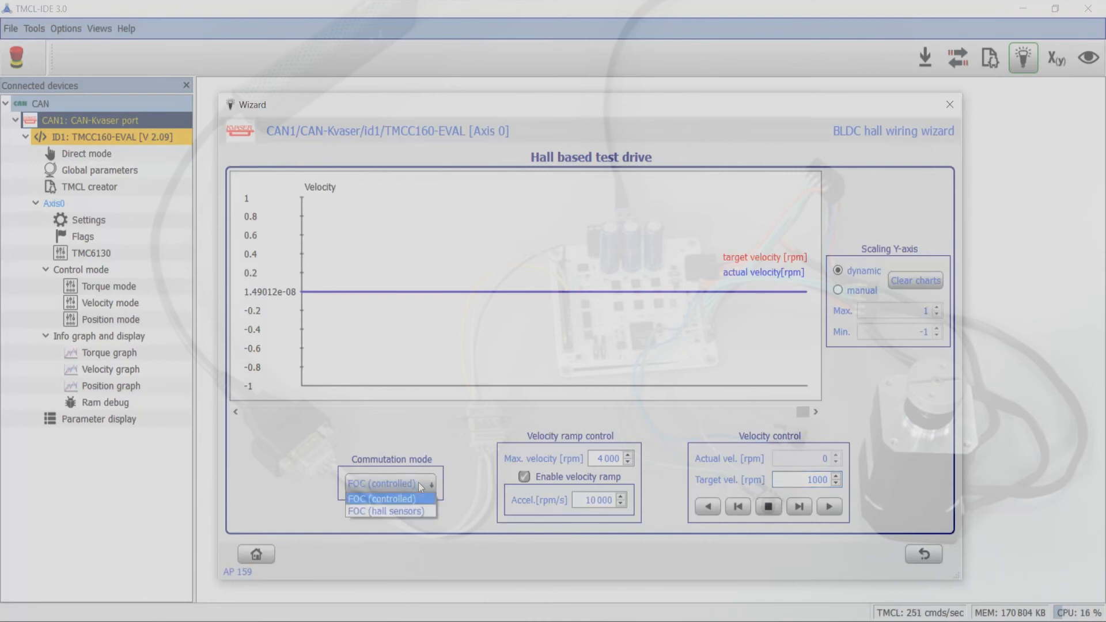
left_click(388, 511)
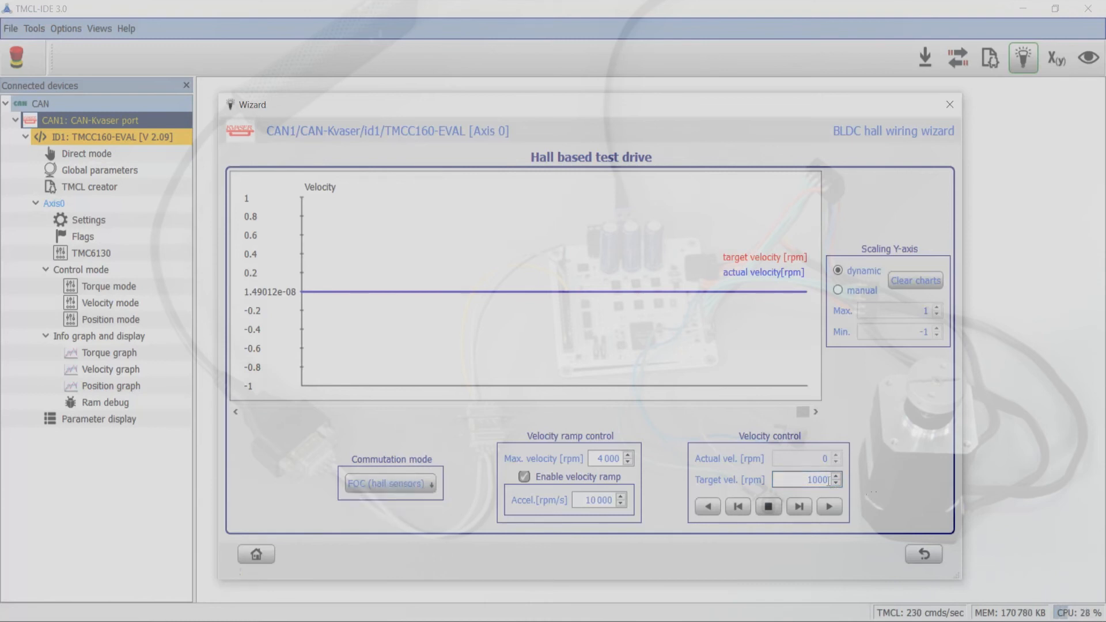
left_click(830, 507)
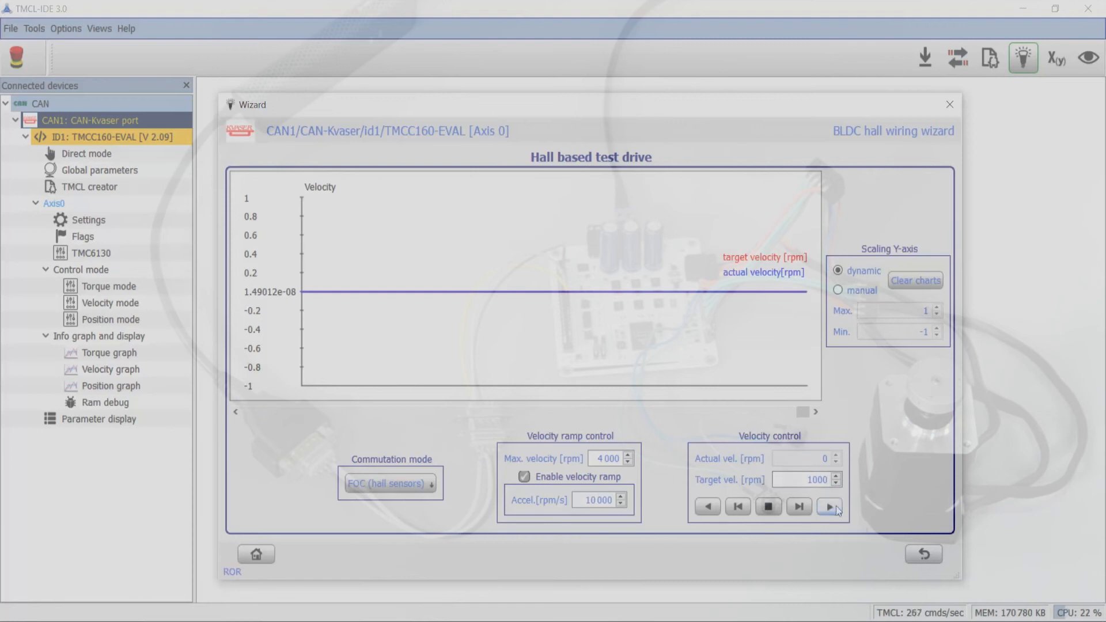
left_click(829, 507)
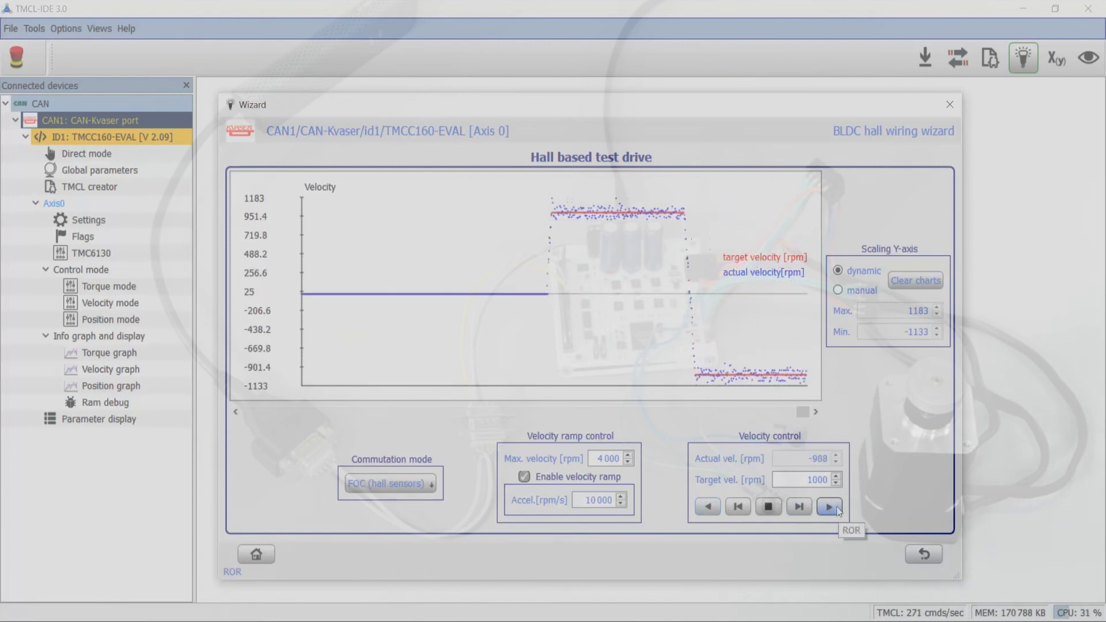
left_click(769, 507)
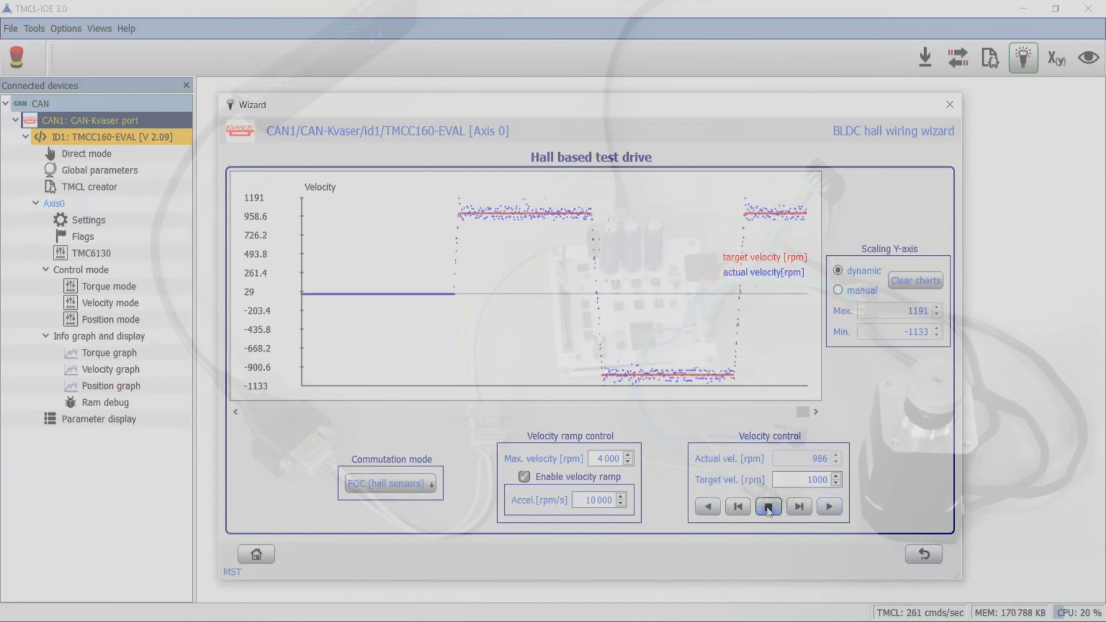
left_click(769, 507)
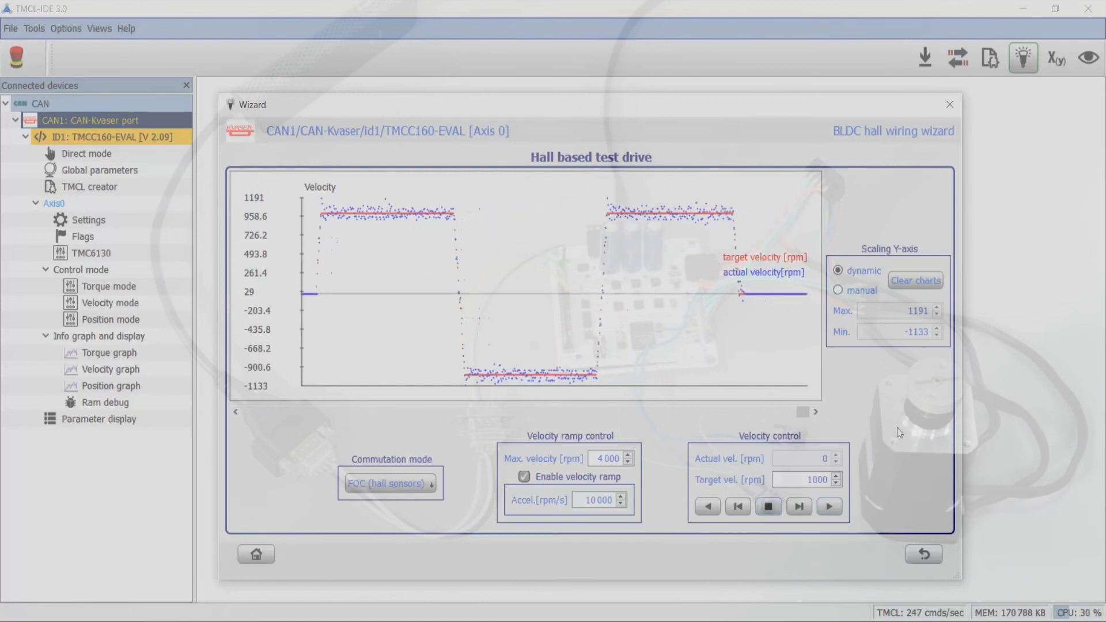